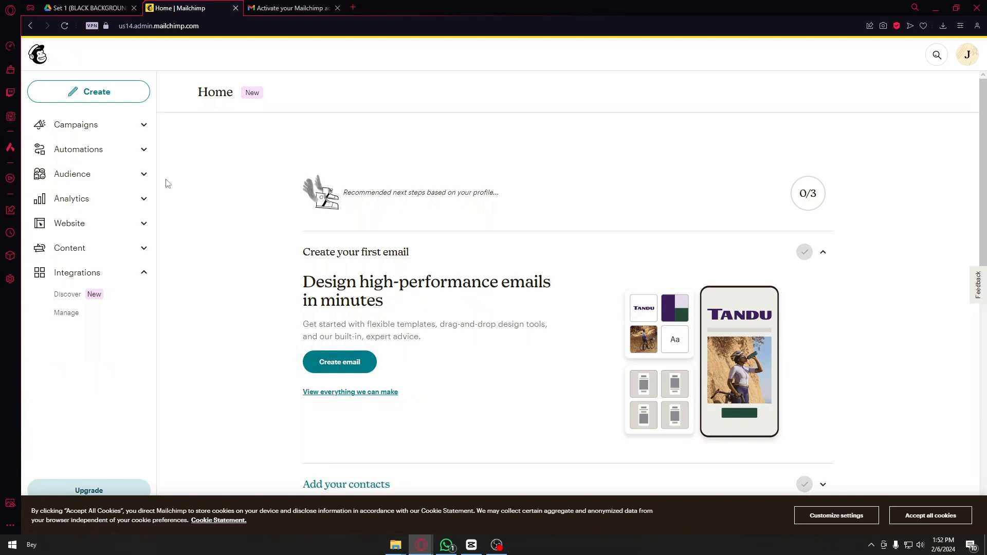
mouse_move(162, 237)
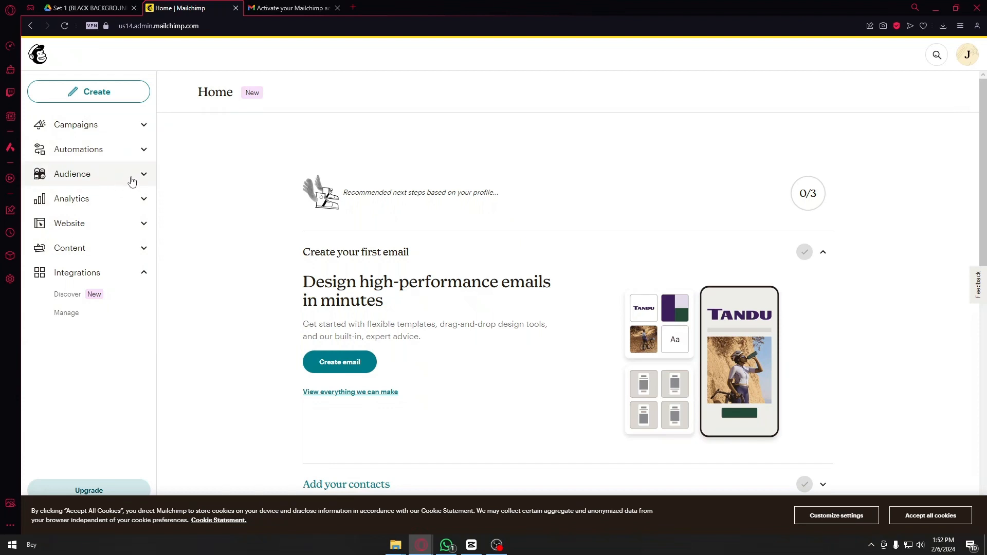
- Navigate to the Audience dashboard from the Audience section of the sidebar
left_click(72, 174)
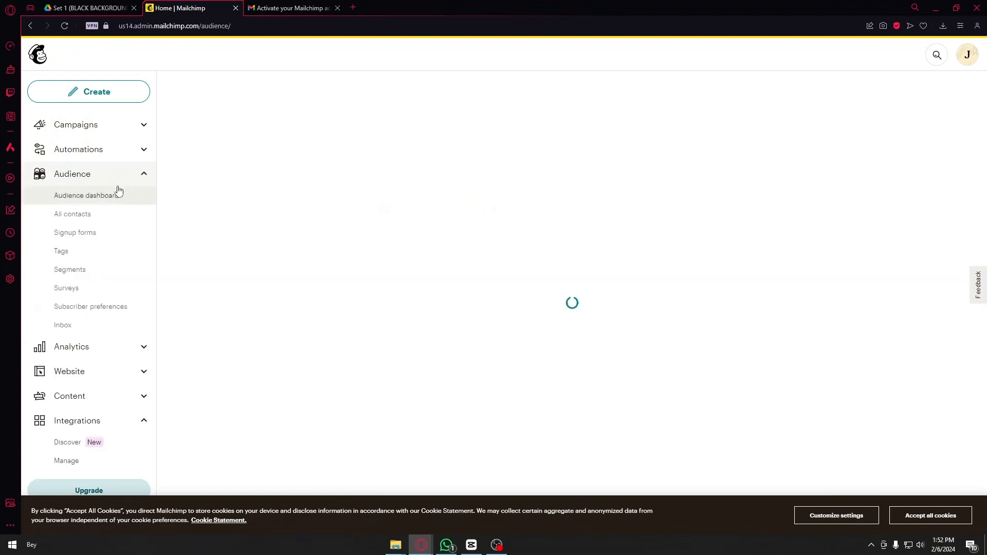
left_click(86, 195)
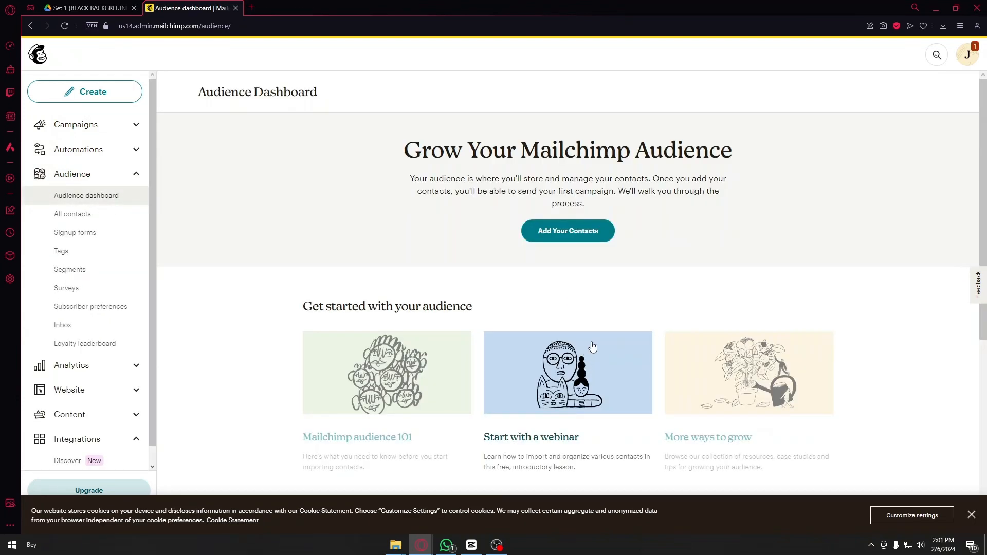
scroll("down", 3)
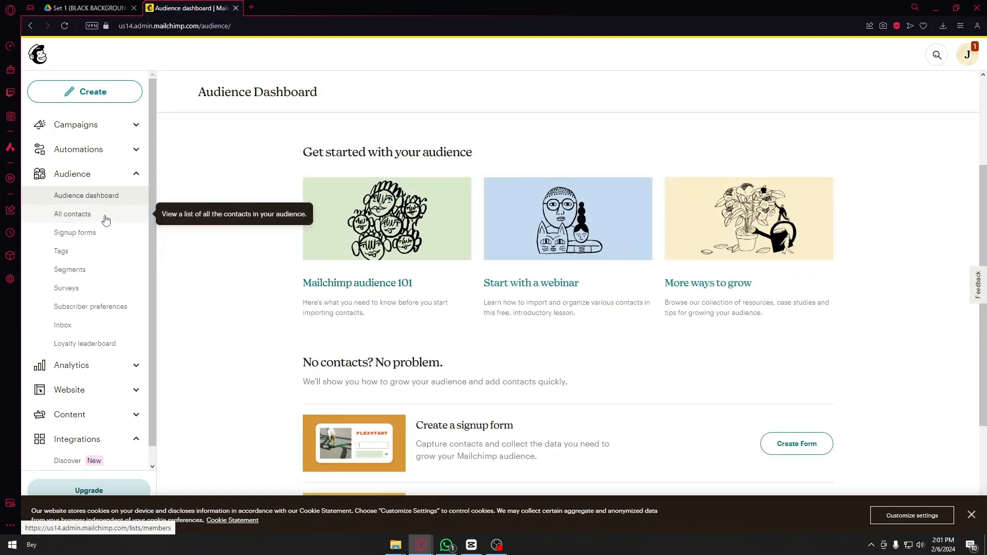
- Show all contacts of the PirateBay audience
left_click(72, 213)
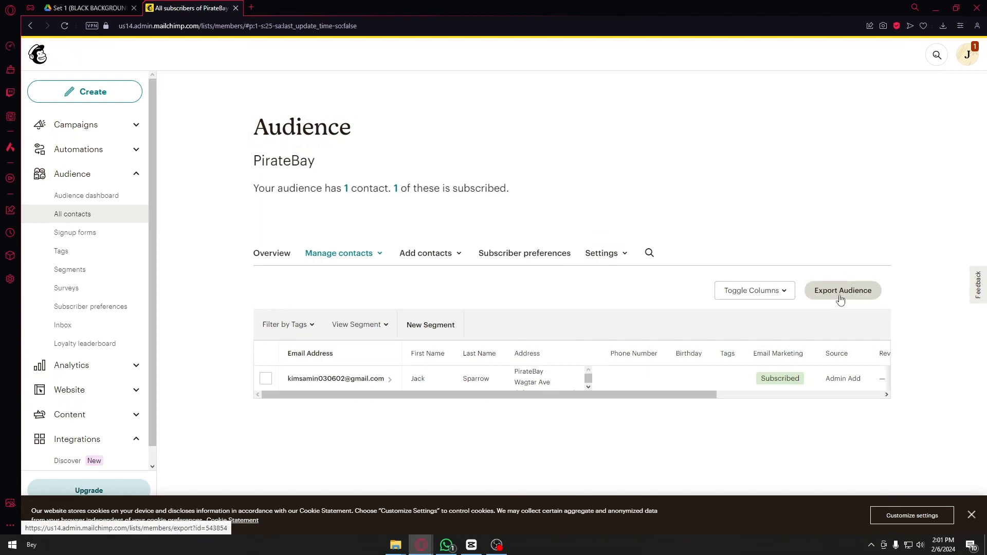
- Export the PirateBay audience and select the newest Member Export to reveal Delete
left_click(843, 290)
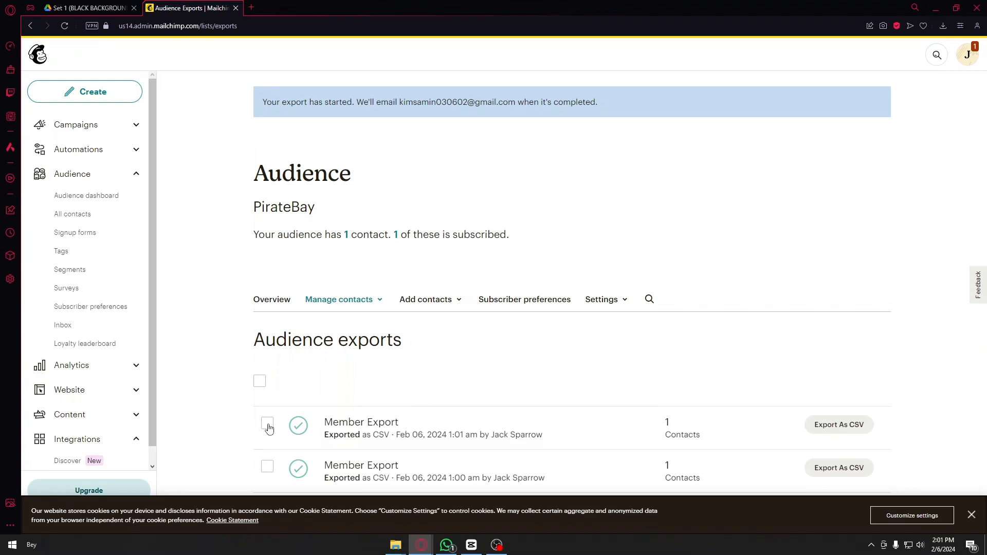
left_click(267, 424)
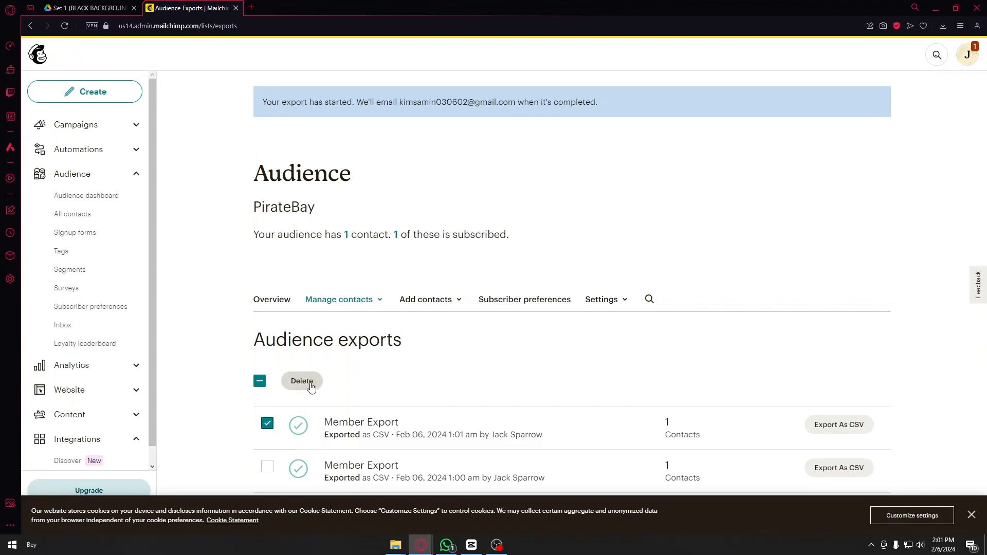